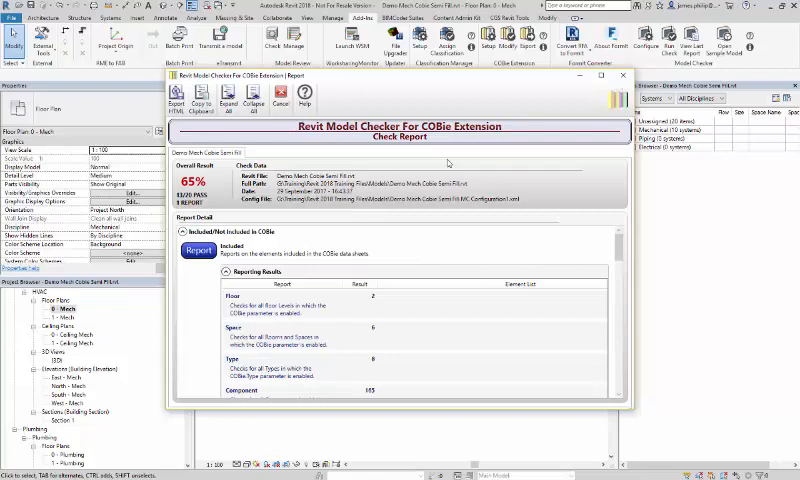
mouse_move(448, 80)
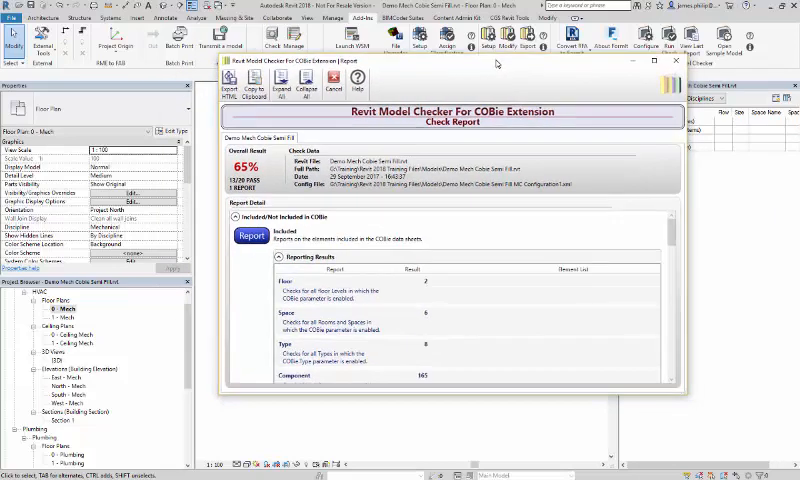
mouse_move(460, 280)
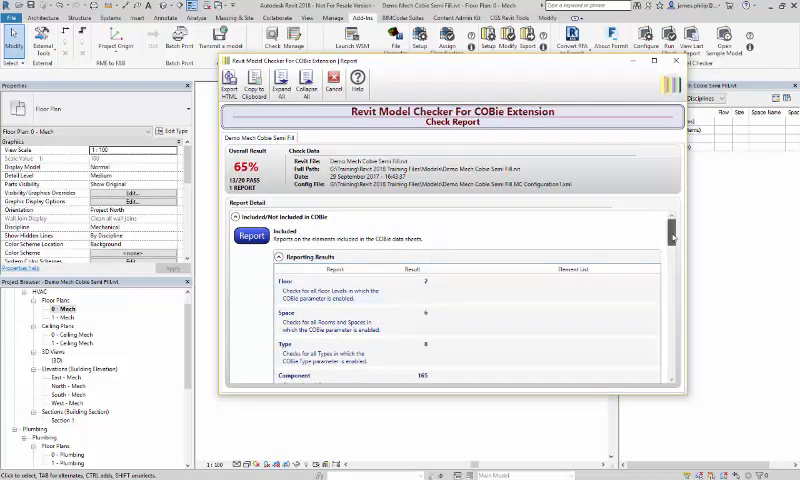
- Scroll the COBie report down to the failing System (Duct) check and its Failures by Type list
scroll(down, 3)
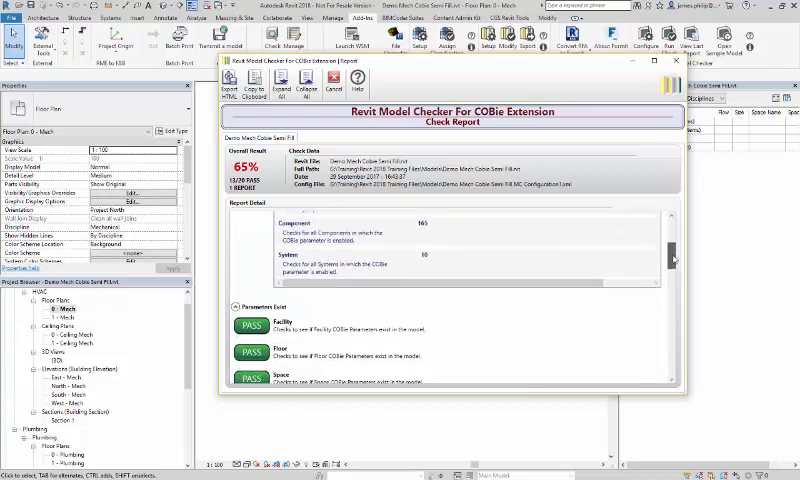
scroll(down, 3)
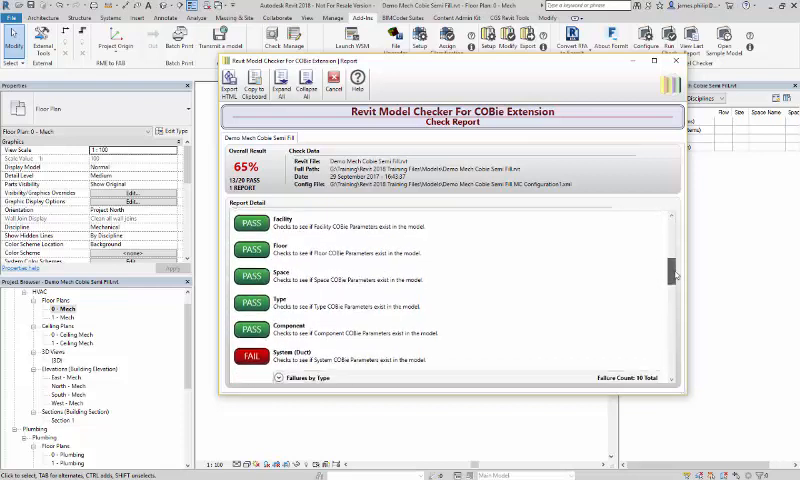
scroll(down, 3)
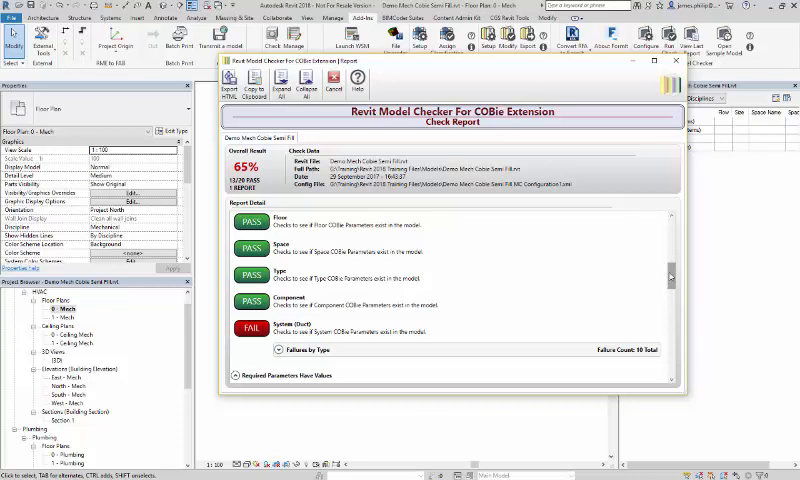
scroll(down, 3)
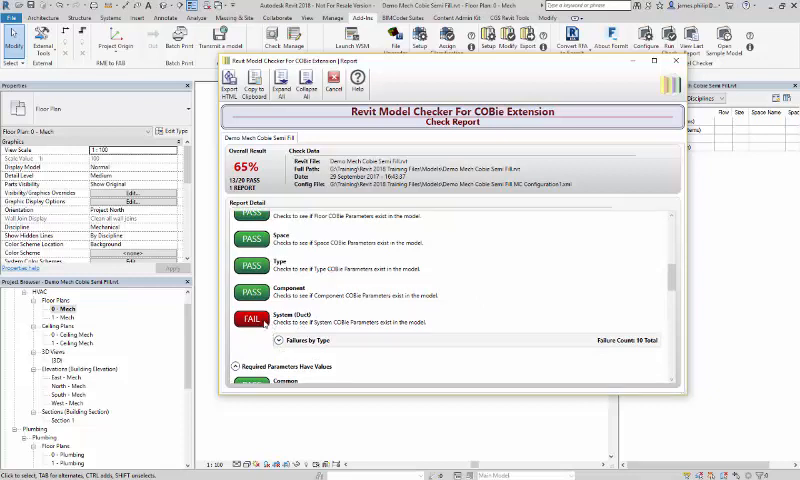
mouse_move(340, 332)
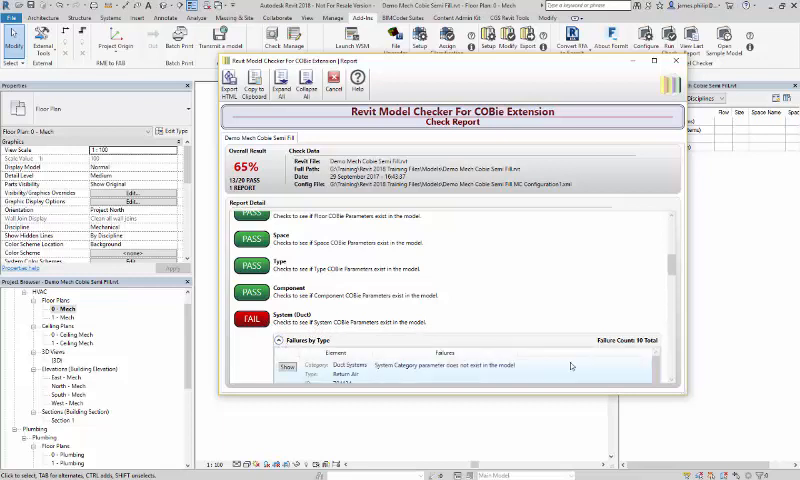
scroll(down, 3)
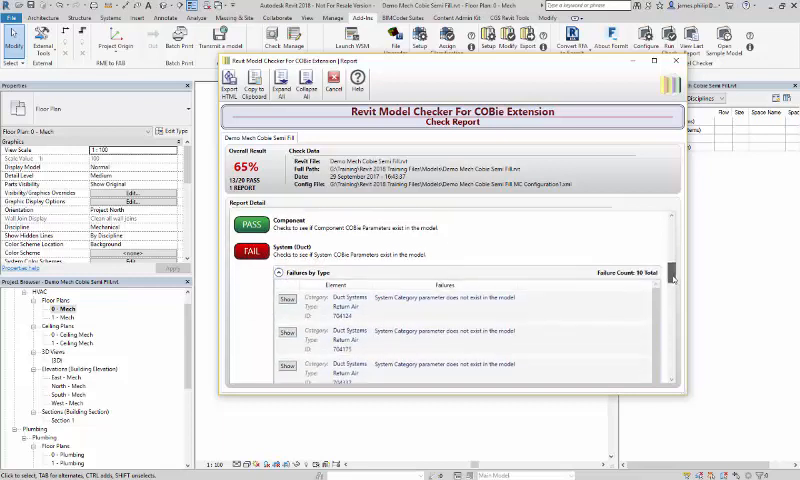
scroll(down, 3)
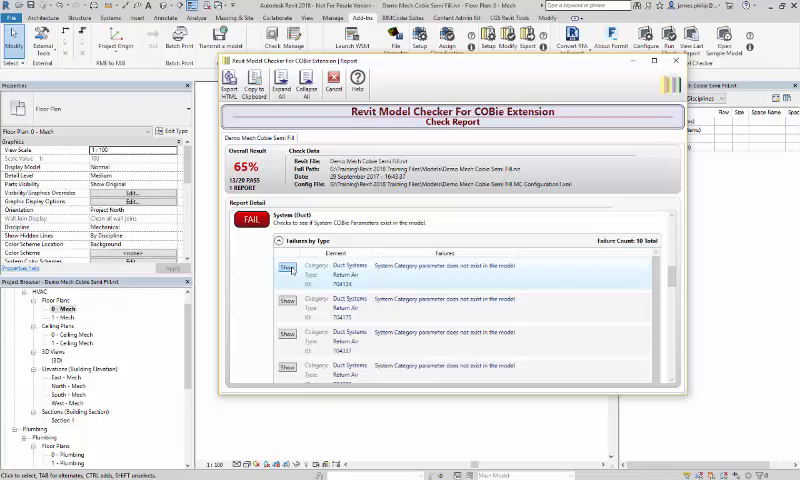
- Select a failing duct system from the report and inspect its Type Properties, then close them
click(288, 268)
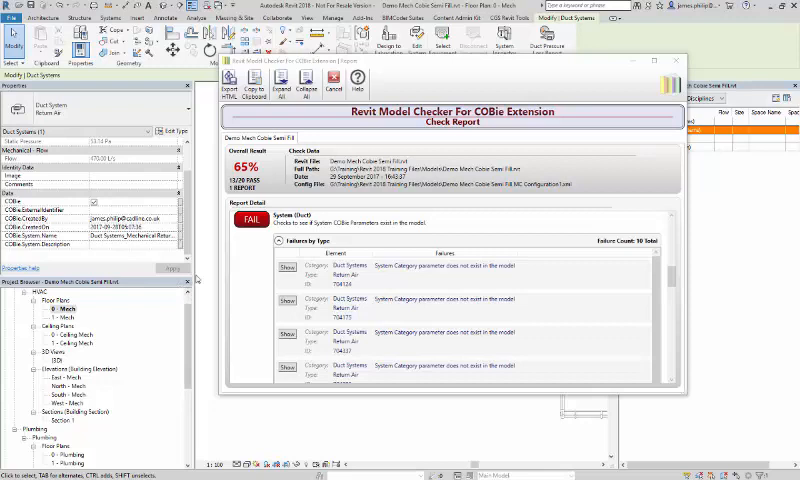
scroll(down, 3)
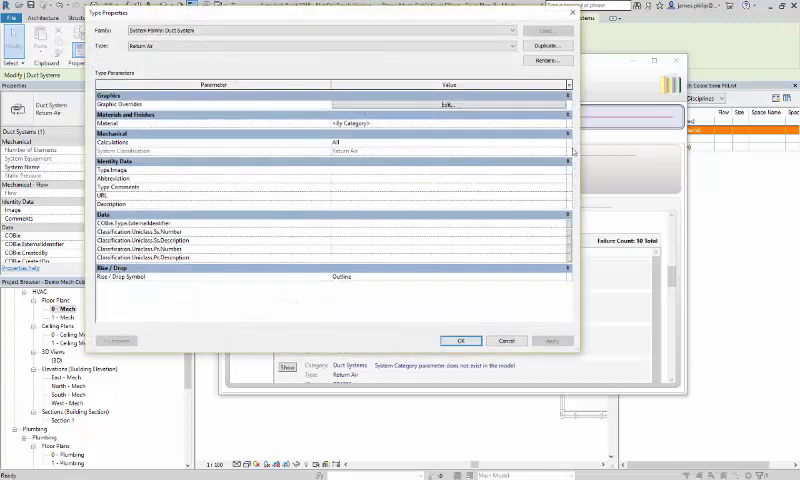
mouse_move(316, 288)
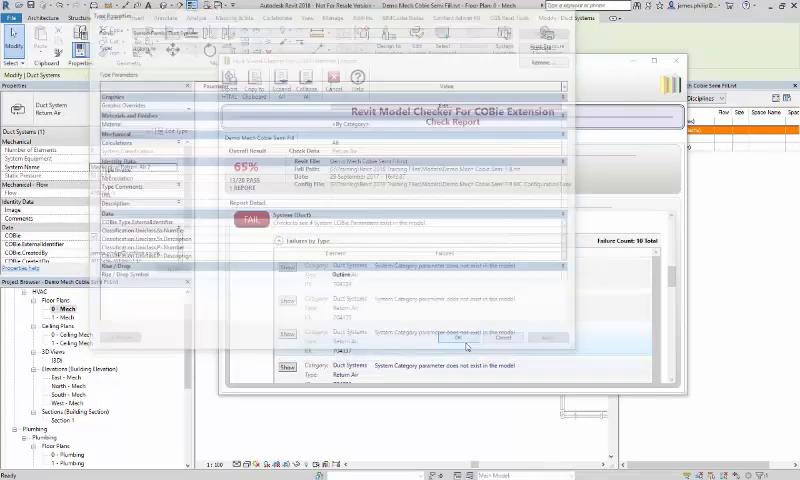
click(466, 336)
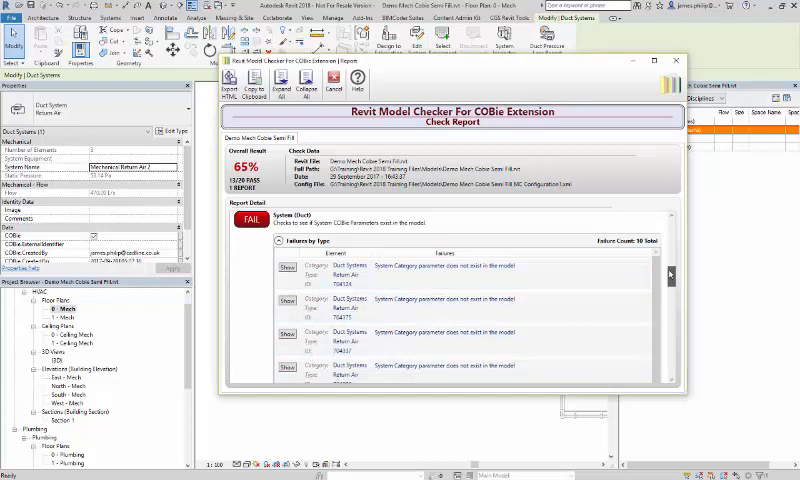
- Expand the Facility check failures, select Project Information and dismiss the 'No good view found' message
scroll(down, 3)
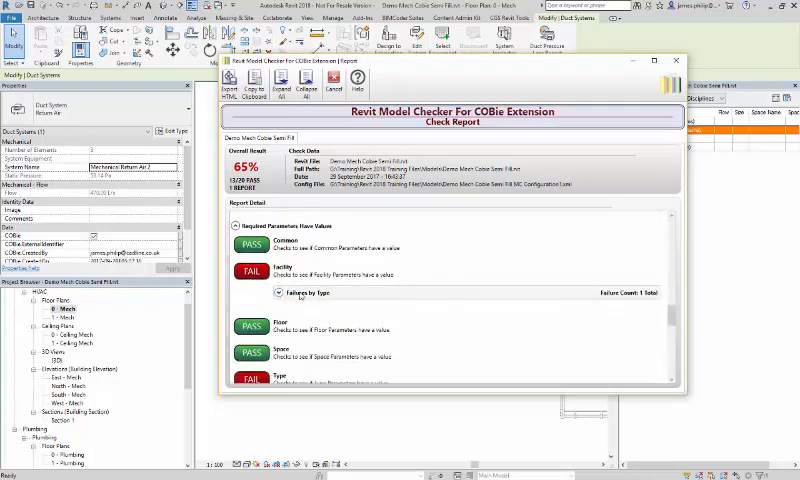
click(284, 294)
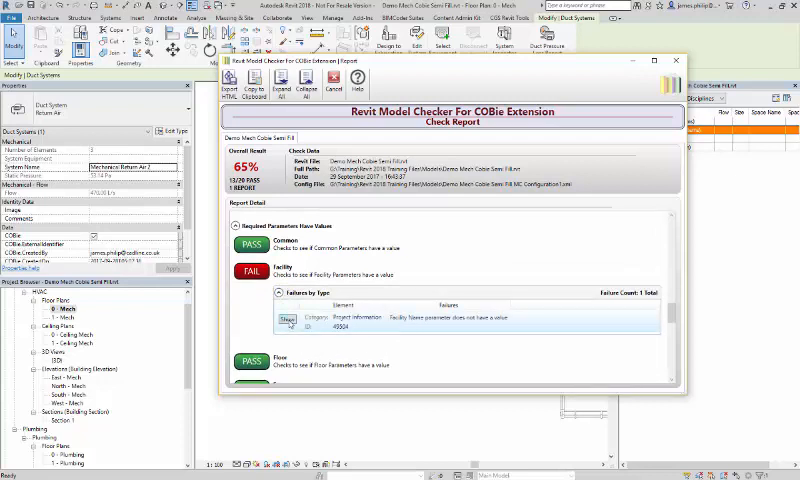
click(290, 318)
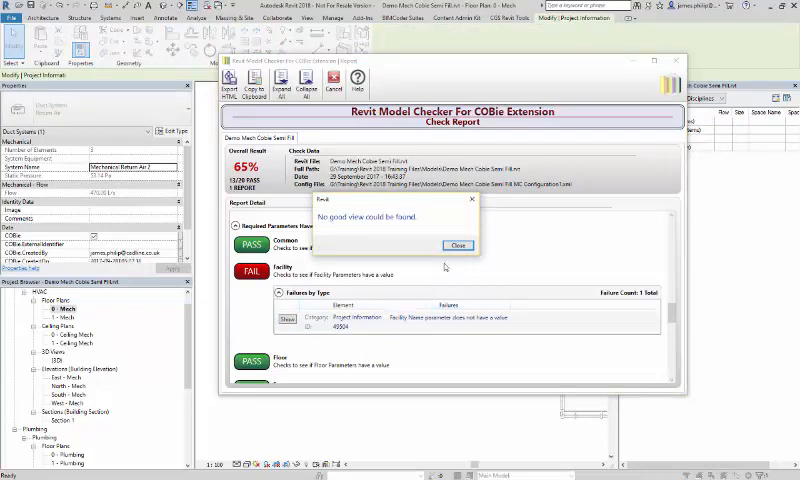
click(456, 244)
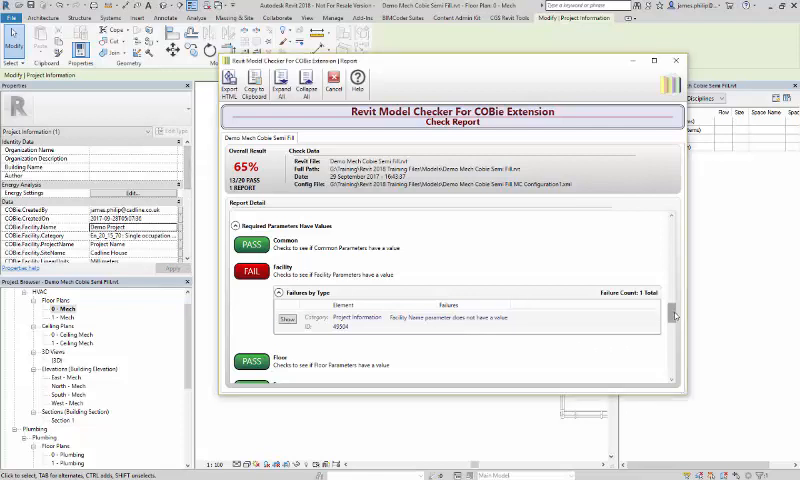
- Expand the Facility check's Failures by Type under Field Formatting to show the category value error
scroll(down, 3)
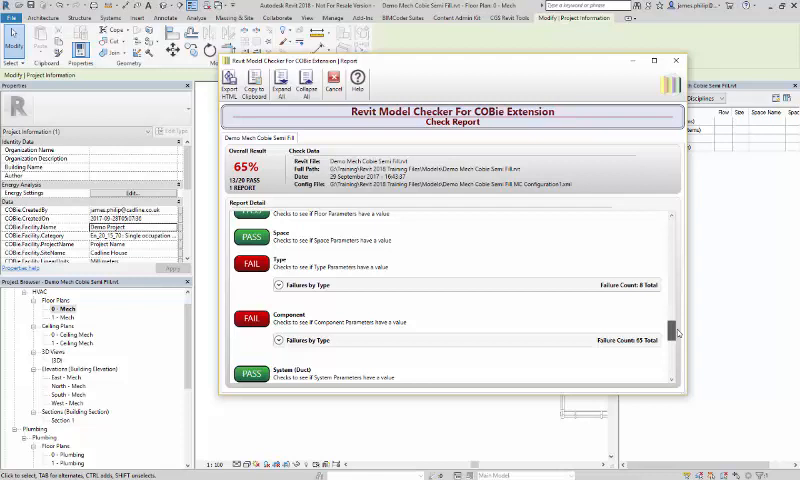
scroll(down, 3)
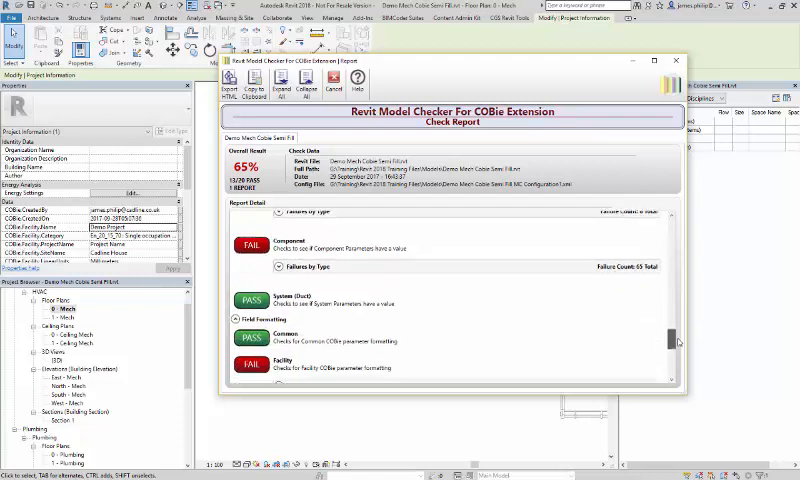
scroll(down, 3)
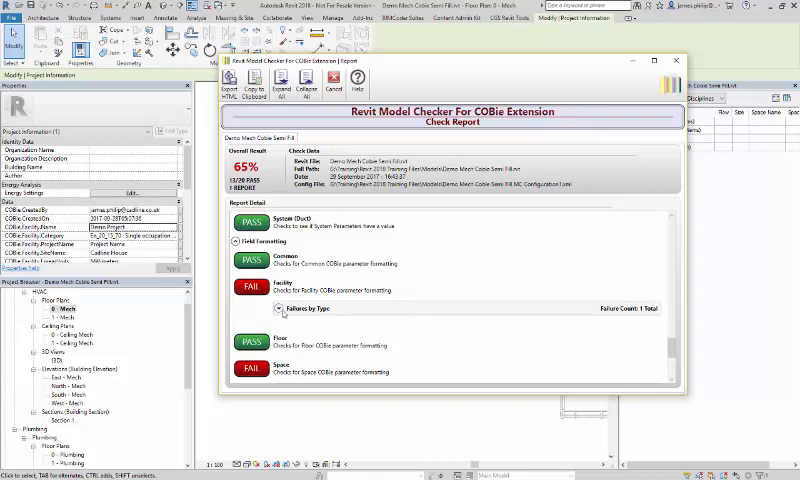
click(280, 316)
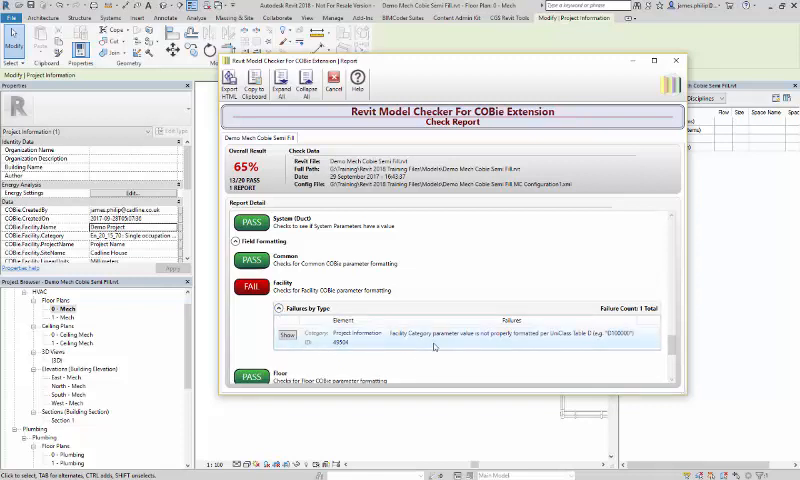
mouse_move(558, 344)
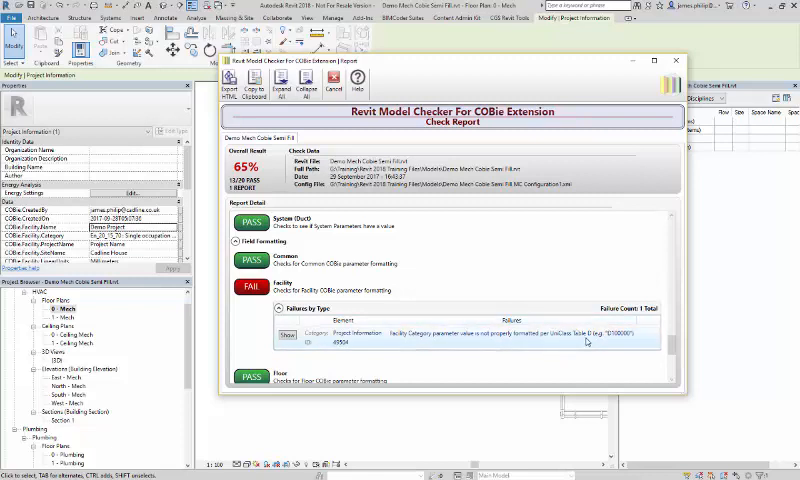
mouse_move(524, 306)
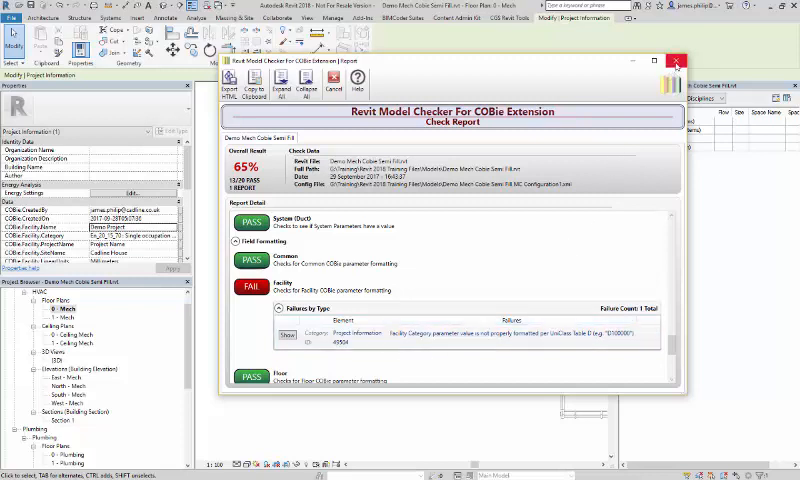
- Return to the report overview, close the report and launch the Model Checker Configurator
click(676, 60)
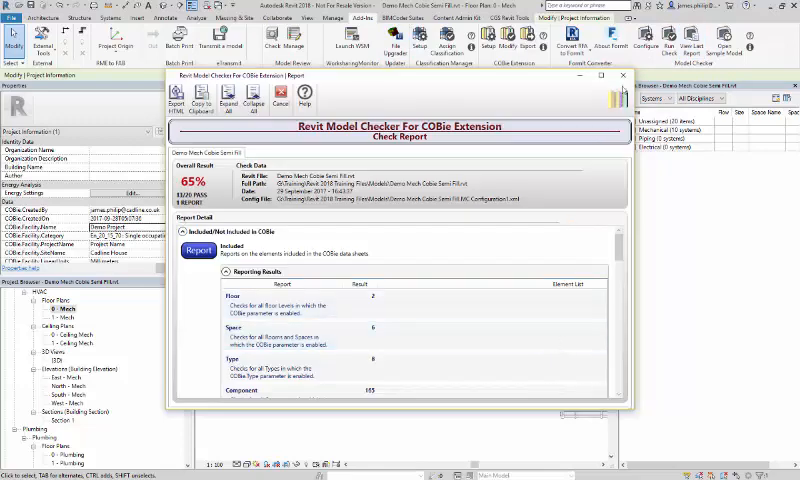
click(624, 76)
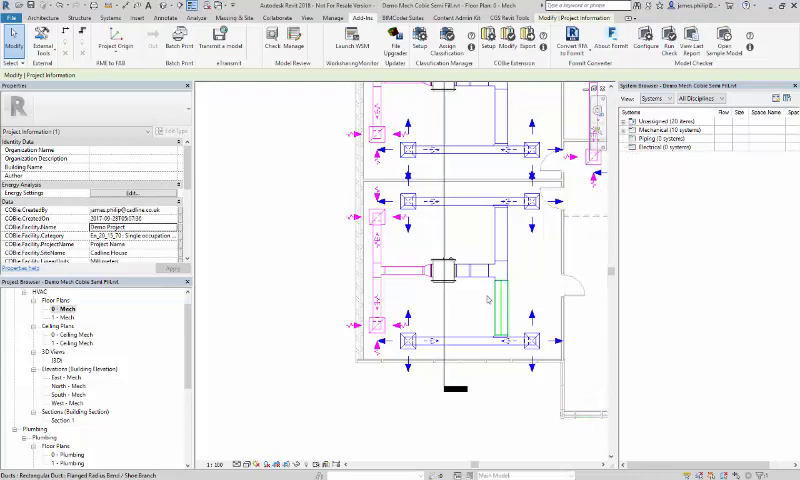
click(484, 356)
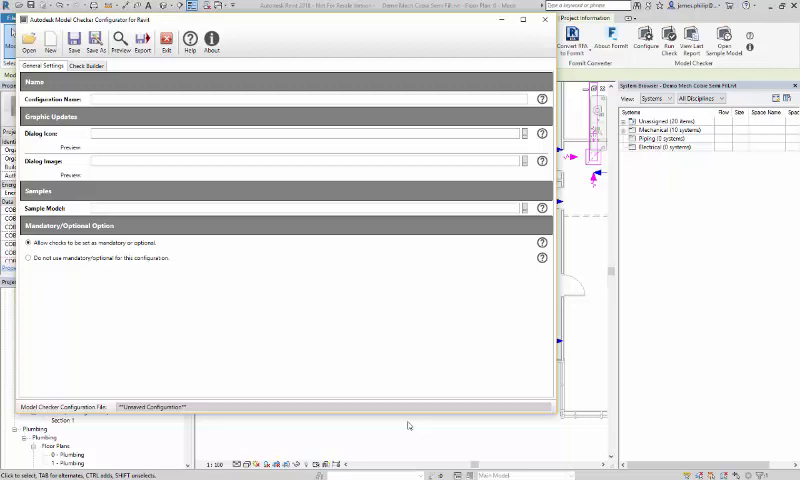
mouse_move(380, 412)
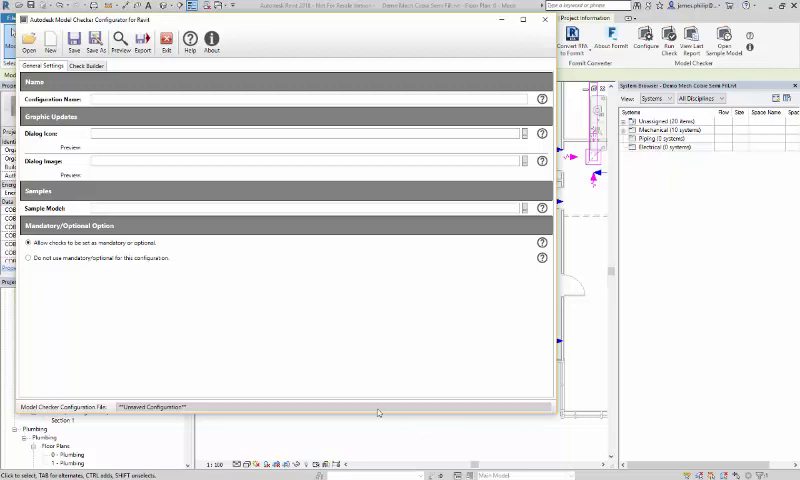
mouse_move(348, 330)
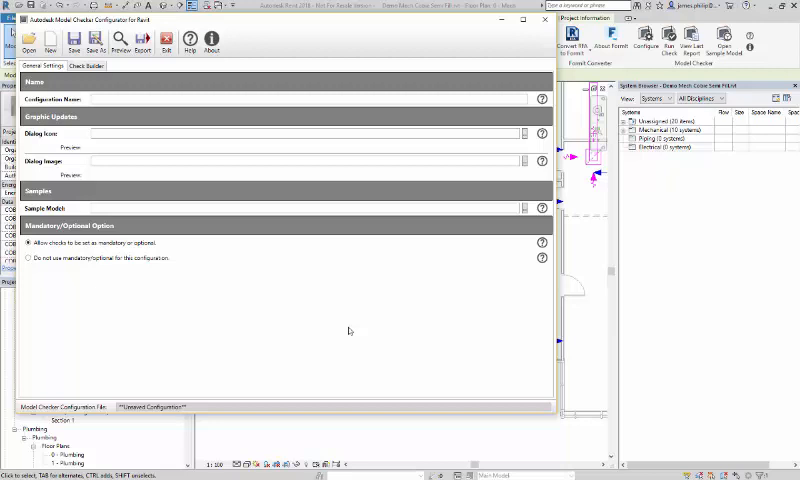
mouse_move(518, 354)
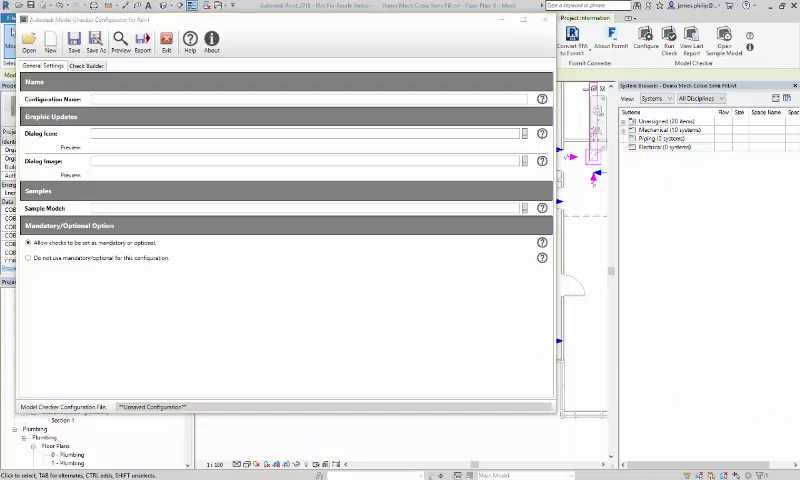
mouse_move(540, 288)
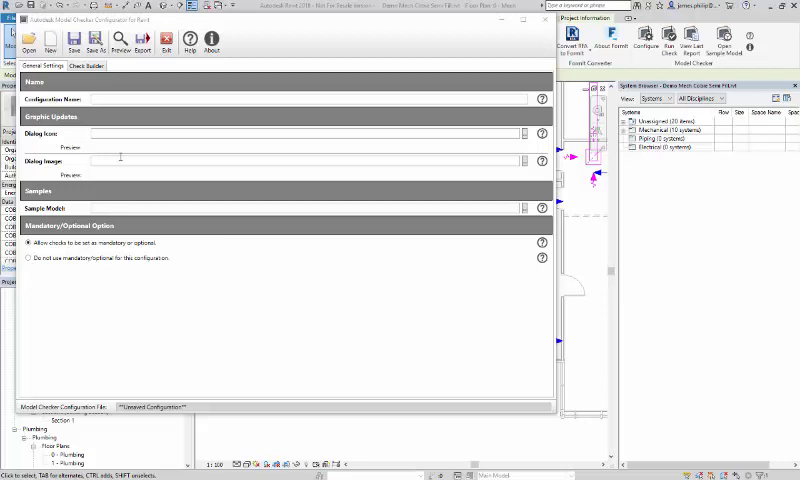
click(28, 40)
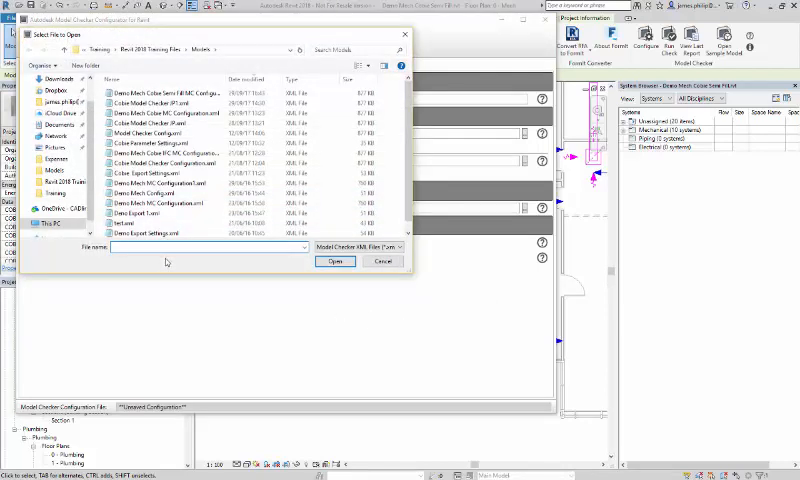
- Load the COBie configuration XML into the Model Checker Configurator
click(190, 112)
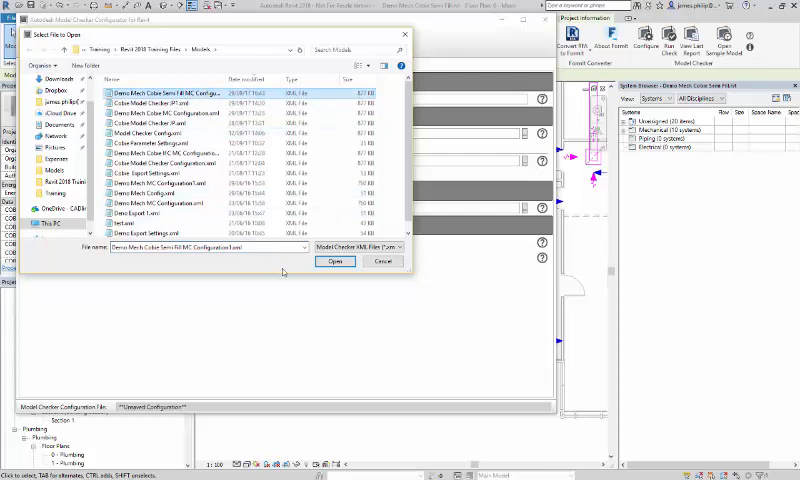
click(336, 260)
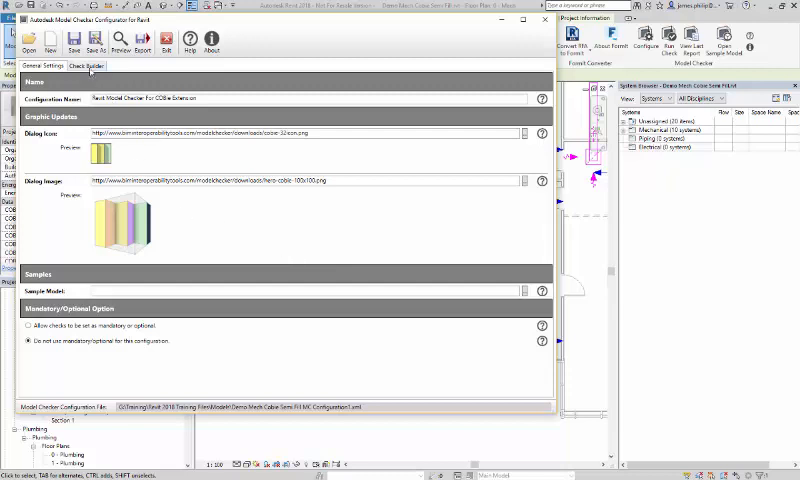
- In Check Builder, expand Field Formatting > Facility and show the Category (OmniClass) check criteria
click(86, 66)
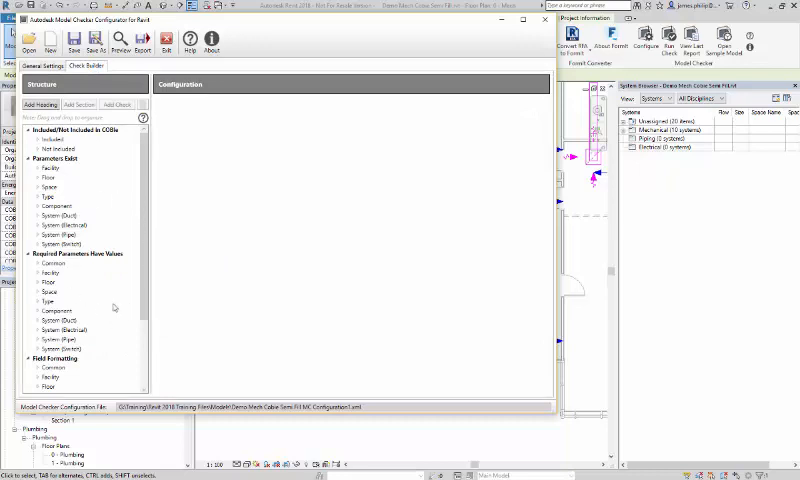
scroll(down, 3)
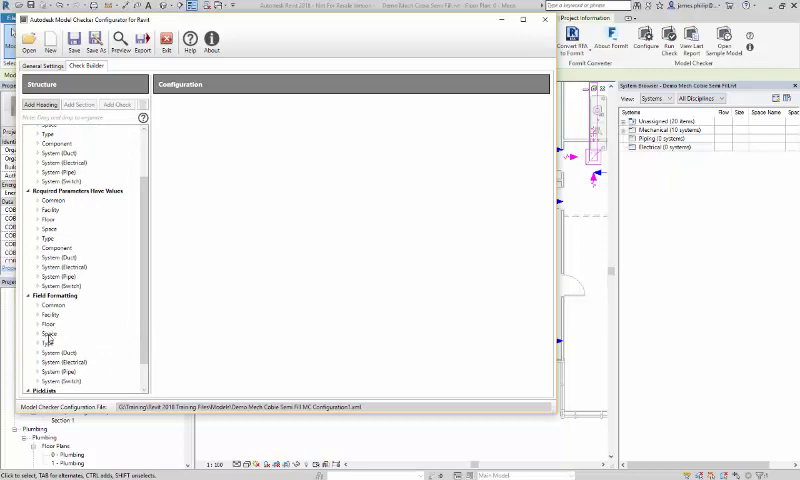
click(50, 314)
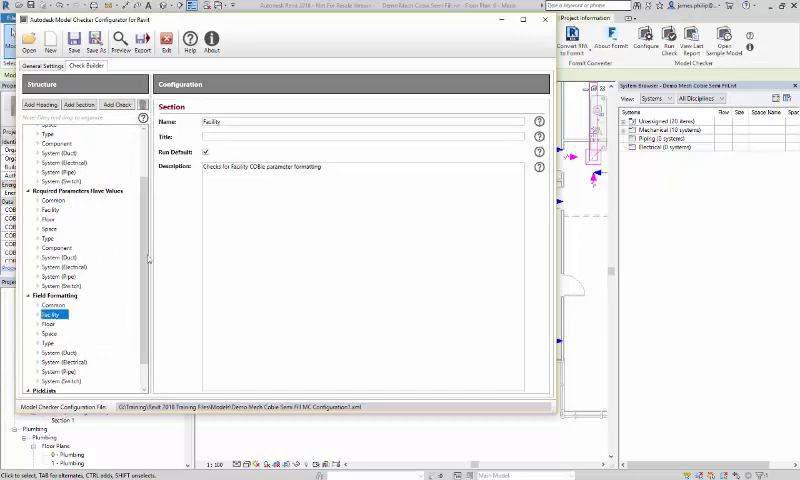
click(40, 312)
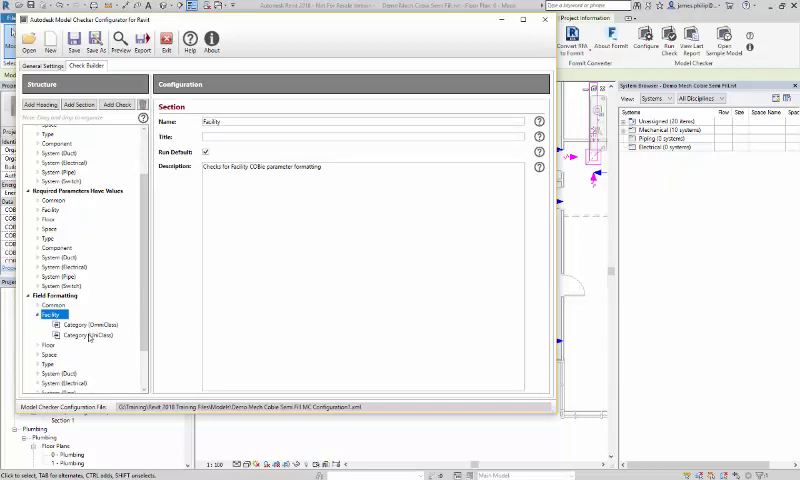
click(90, 334)
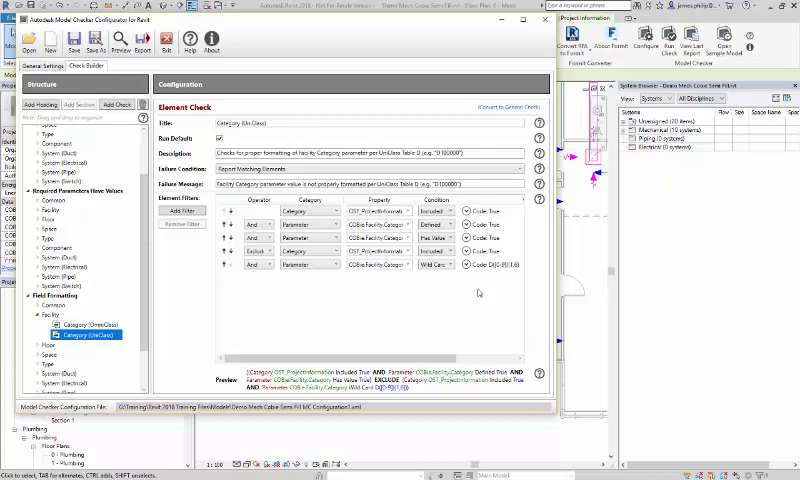
mouse_move(424, 312)
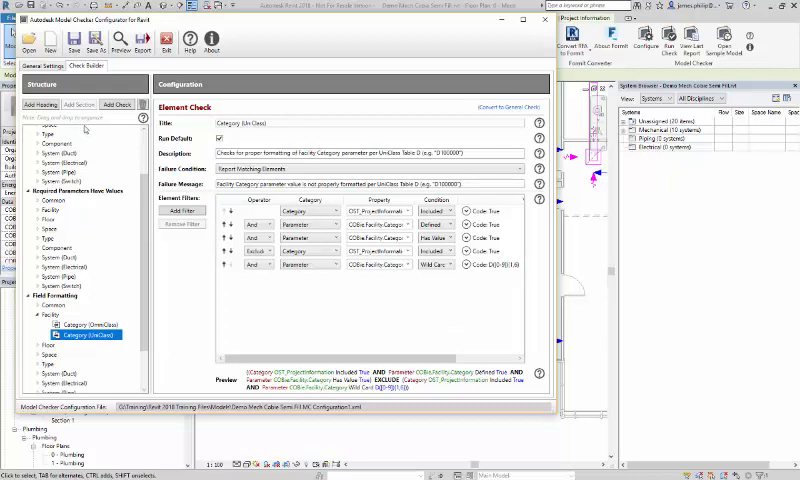
- Load the COBie Model Checker XML from Training > User Conference and show its Facility section check
click(28, 38)
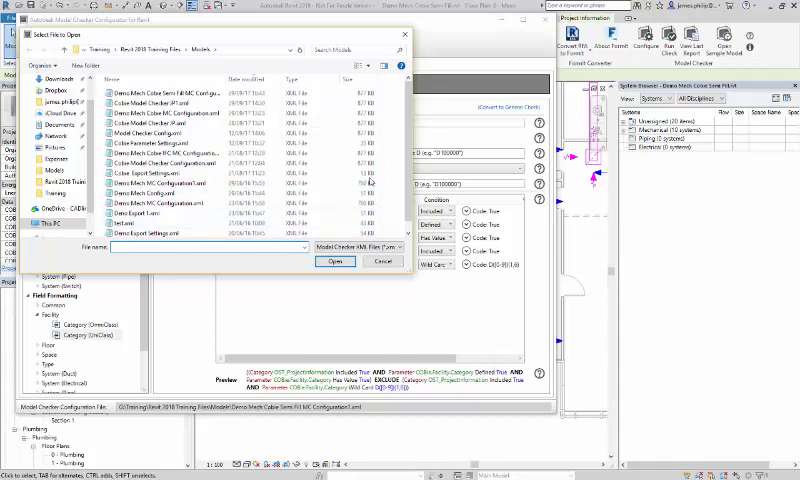
mouse_move(328, 150)
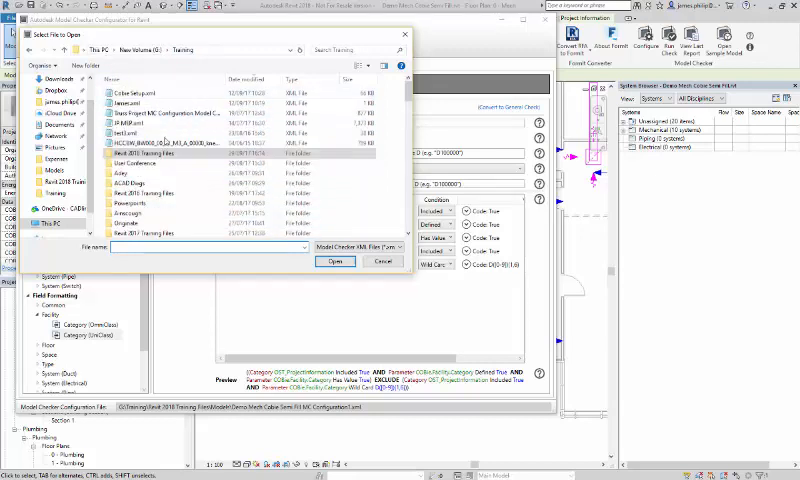
double_click(130, 160)
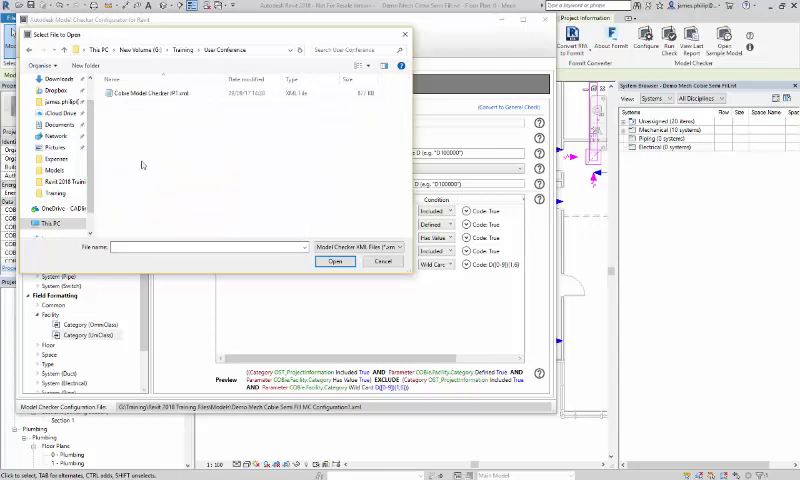
click(160, 92)
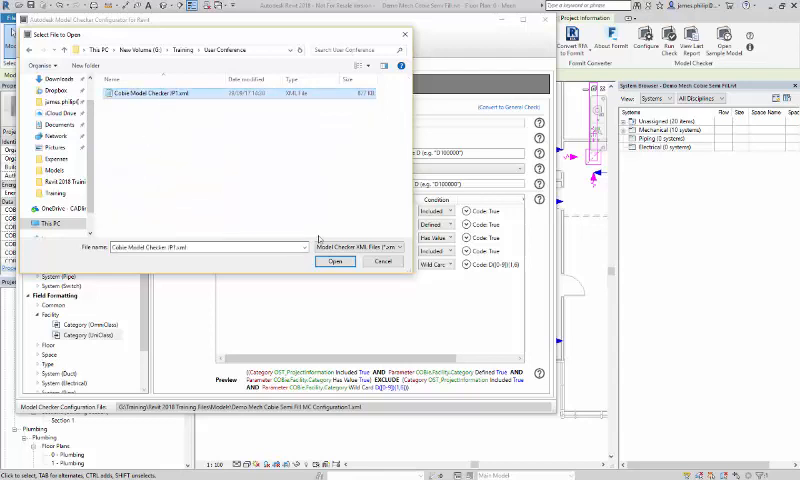
click(336, 260)
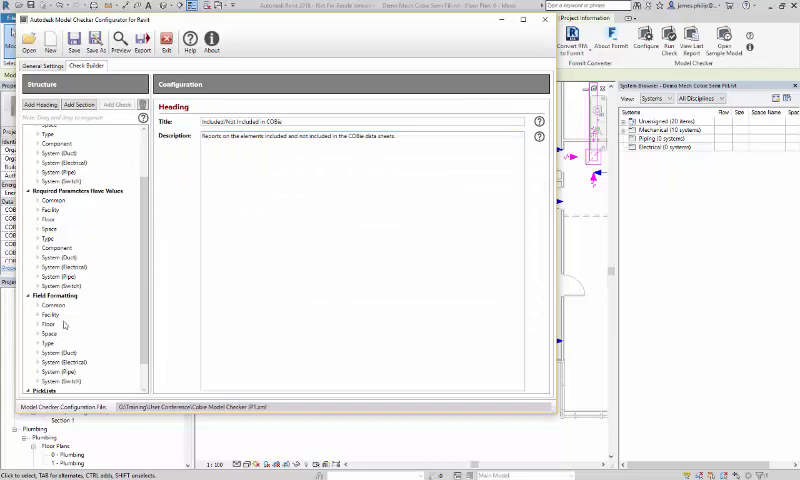
click(50, 314)
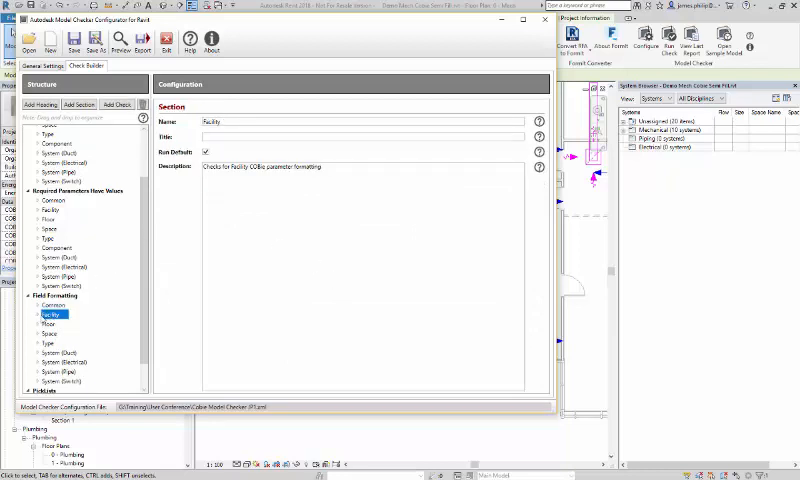
click(88, 336)
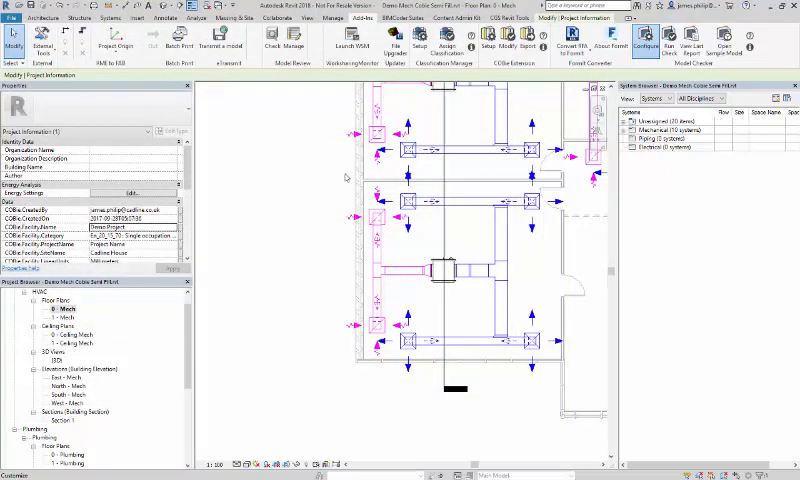
- Via Model Checker Setup, load the existing COBie Model Checker XML as the checker configuration
click(652, 40)
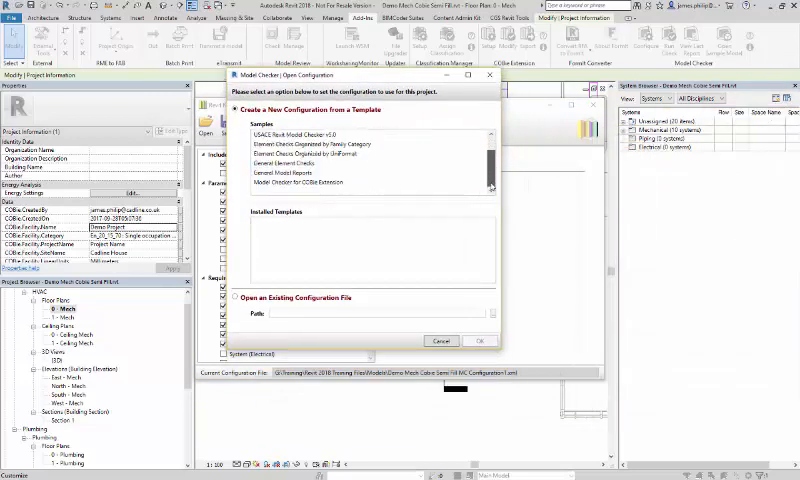
click(304, 184)
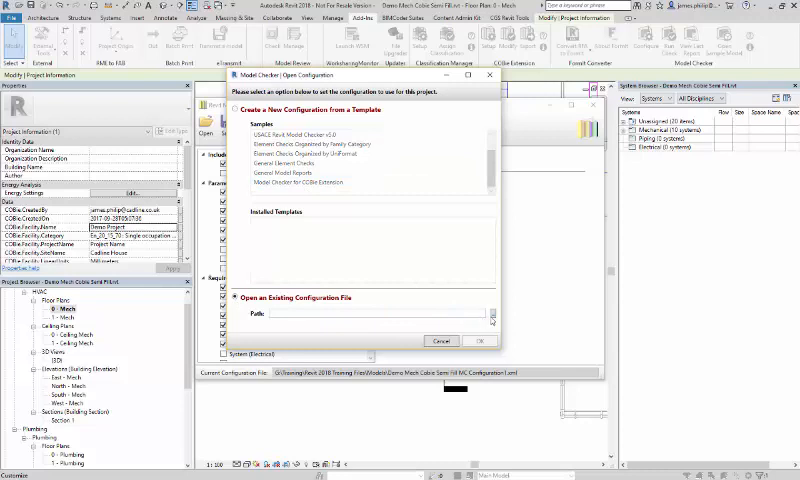
click(492, 314)
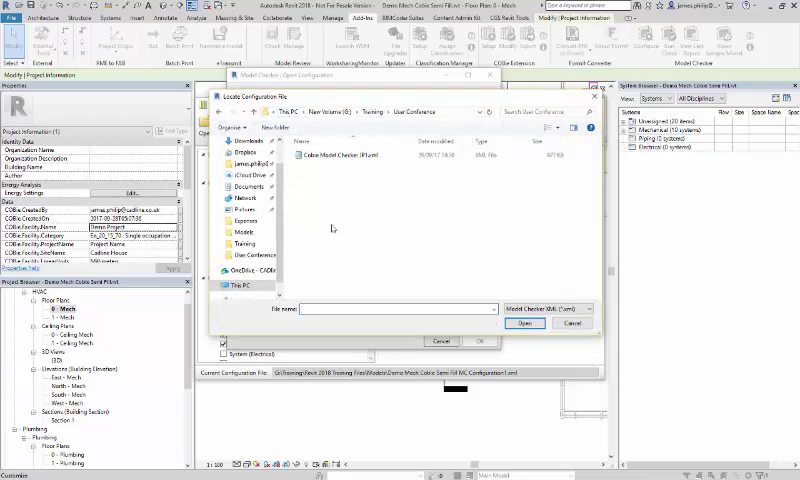
click(348, 156)
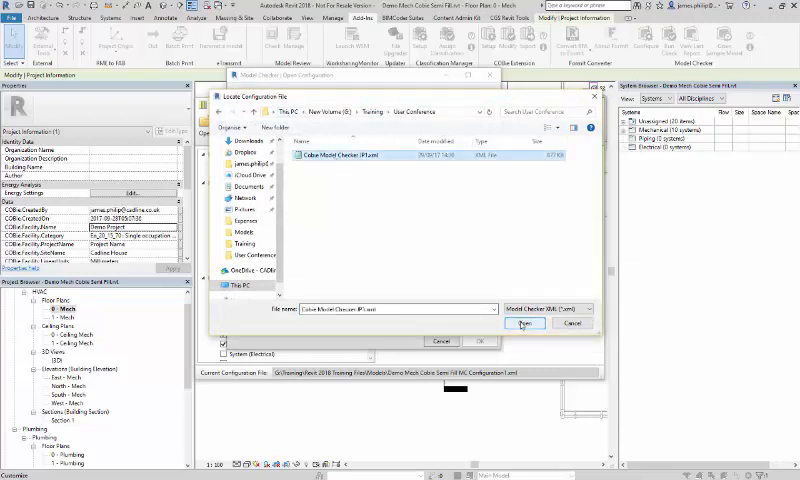
click(520, 322)
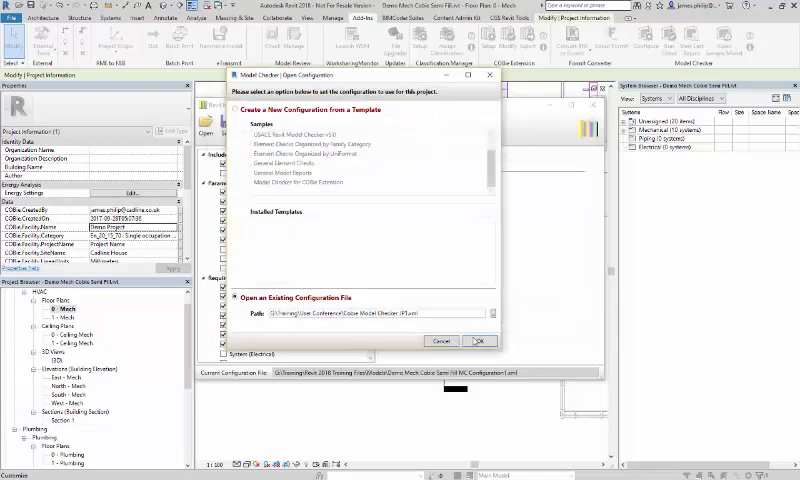
click(478, 340)
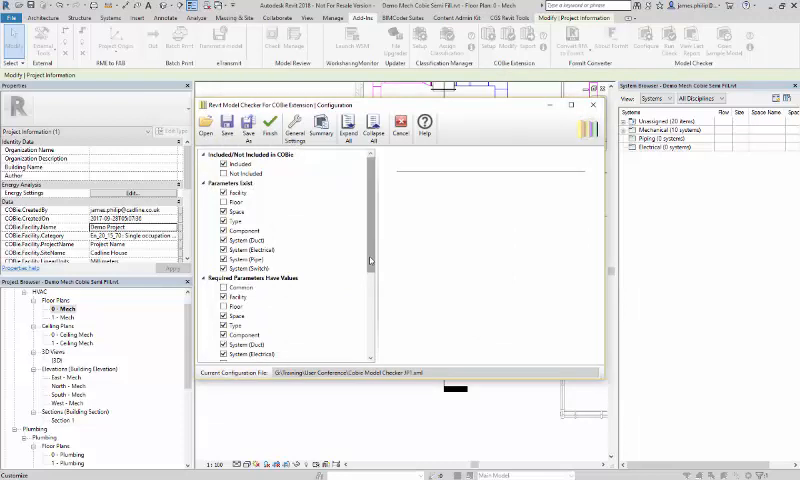
- Review the Space and Facility Field Formatting items, save the configuration and confirm the save
scroll(down, 3)
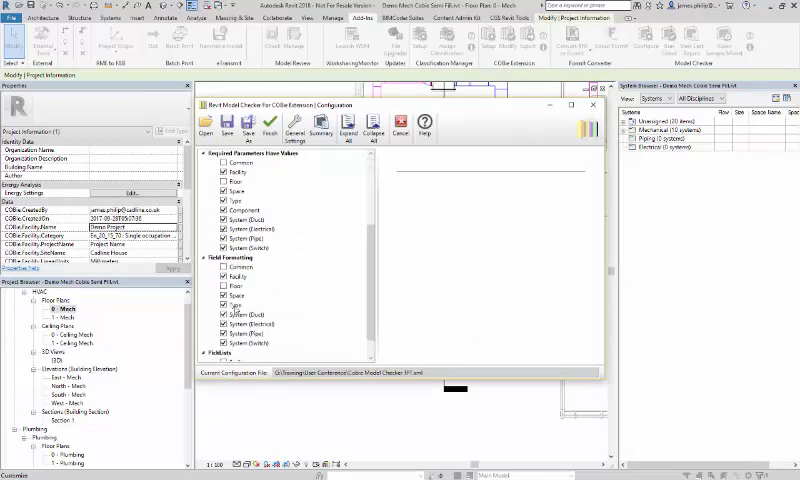
click(238, 296)
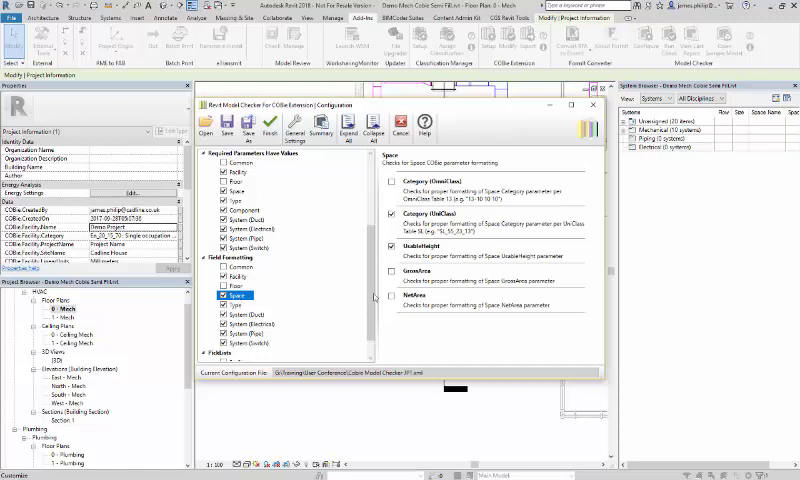
mouse_move(370, 318)
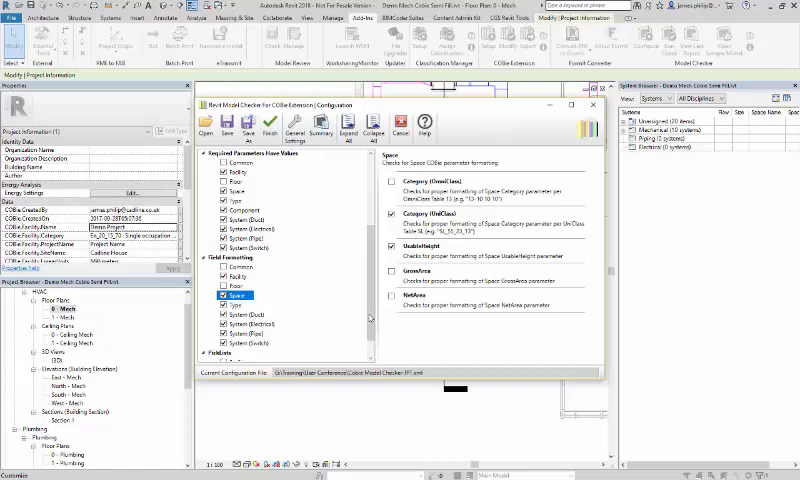
click(240, 276)
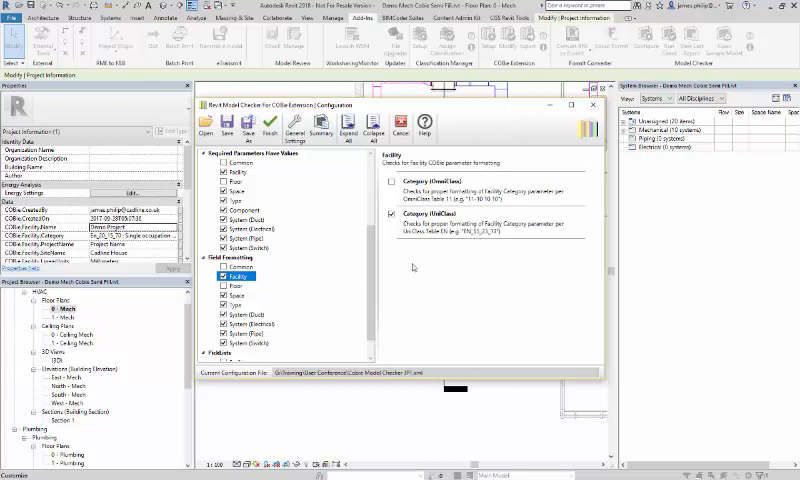
click(240, 312)
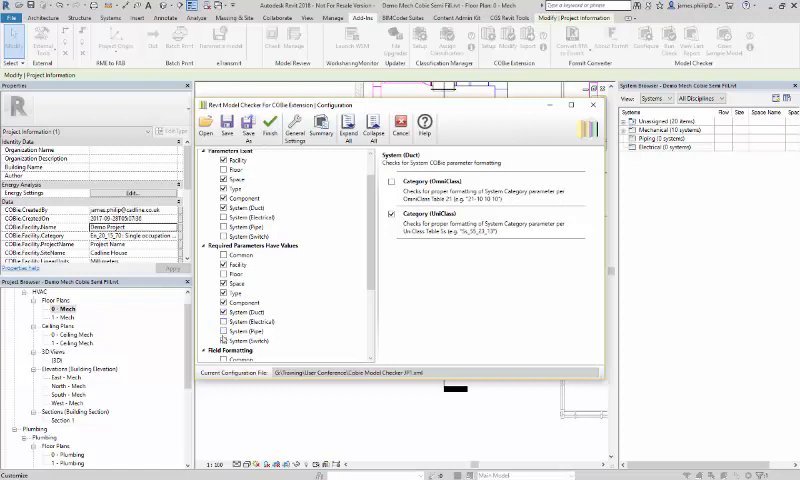
scroll(down, 3)
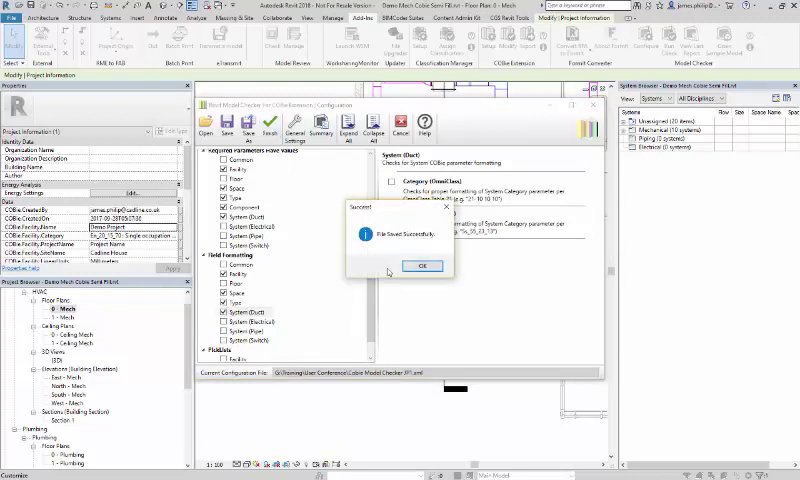
click(422, 266)
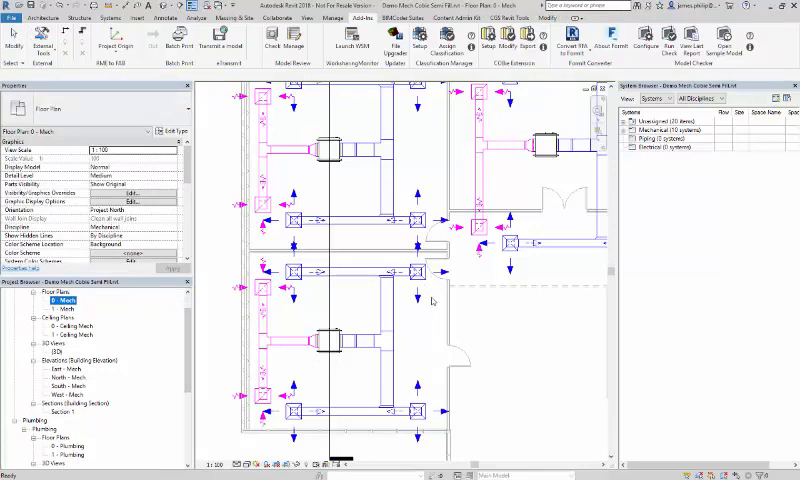
mouse_move(110, 44)
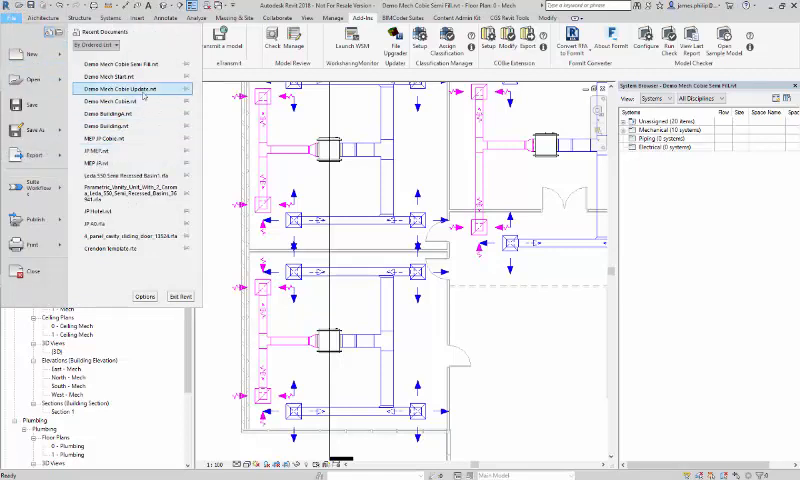
- Switch to the other recent mechanical project, discarding changes, and bring up its COBie Configuration dialog
click(128, 88)
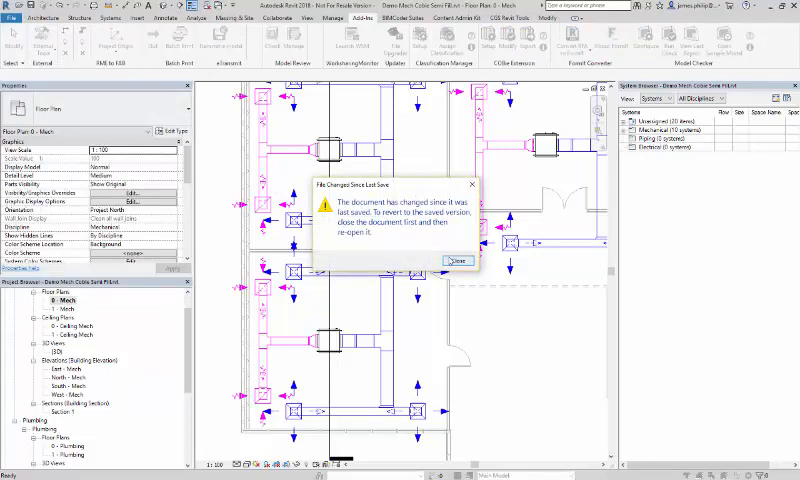
click(458, 260)
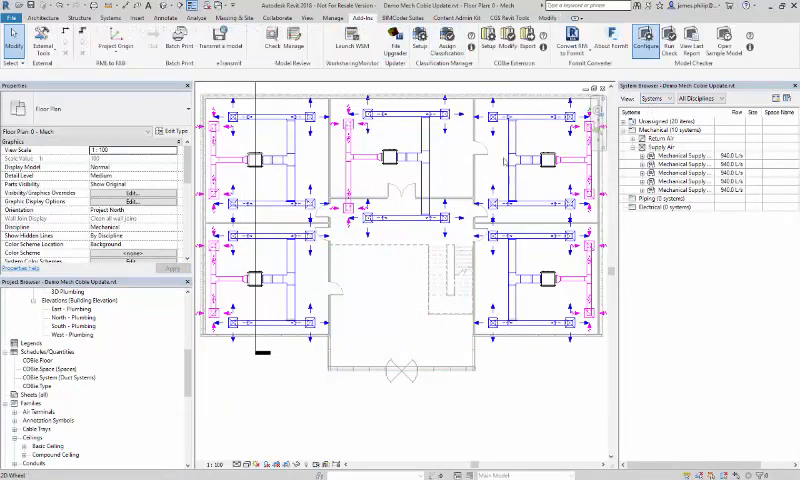
click(652, 48)
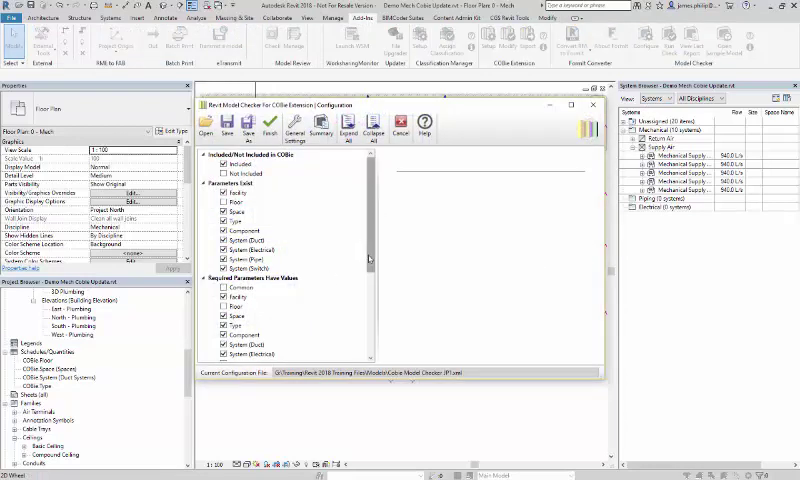
- Enable the System (Elect) option under Field Formatting and save the COBie configuration
scroll(down, 3)
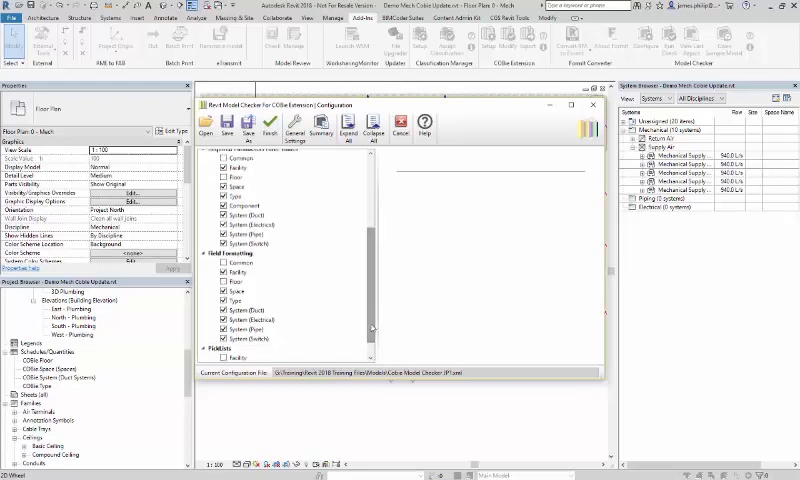
click(238, 312)
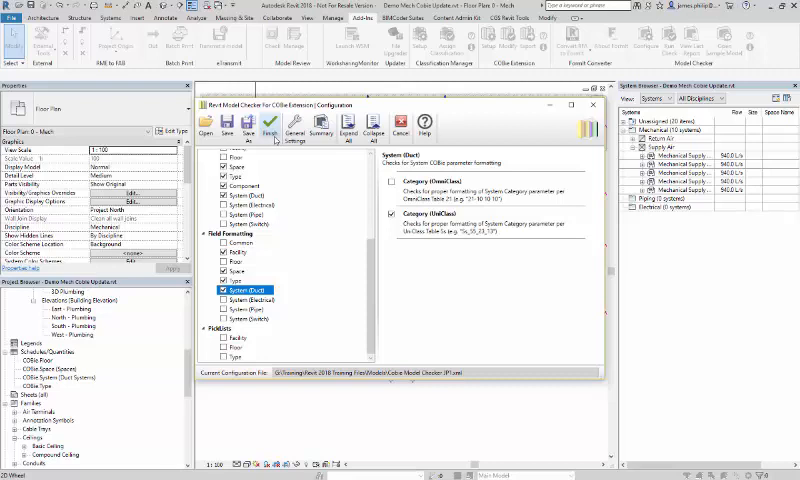
click(248, 122)
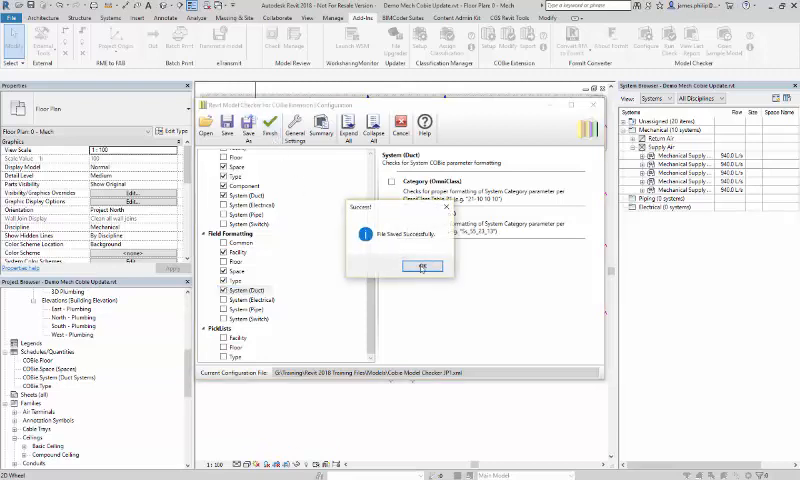
click(424, 266)
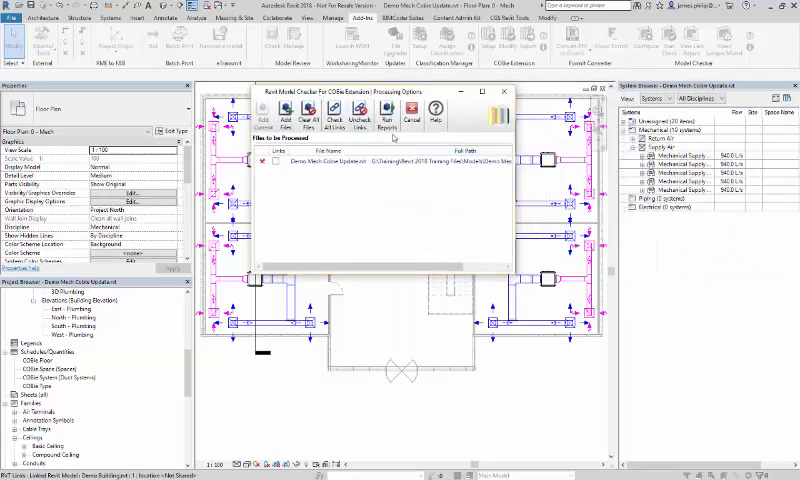
- Run the COBie check and scroll the report confirming a 100% score with every check passing
click(388, 116)
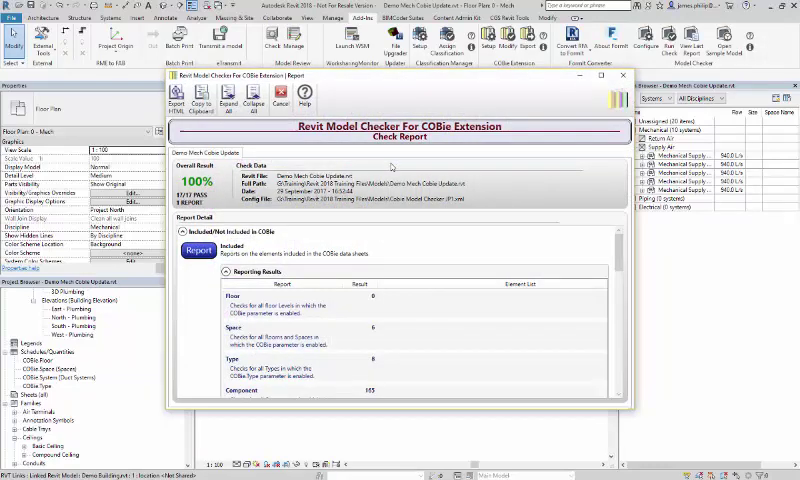
scroll(down, 3)
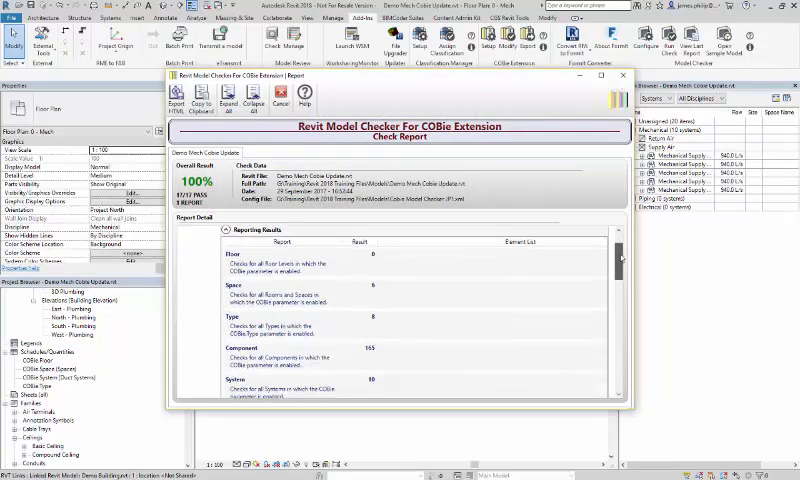
scroll(down, 3)
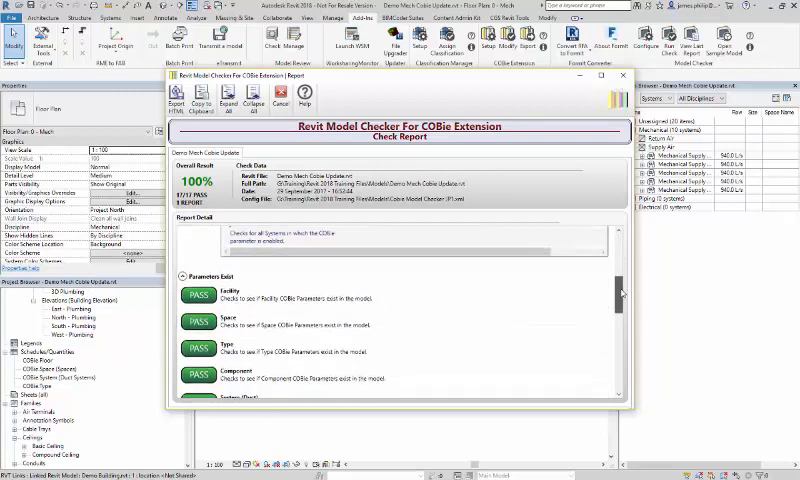
scroll(down, 3)
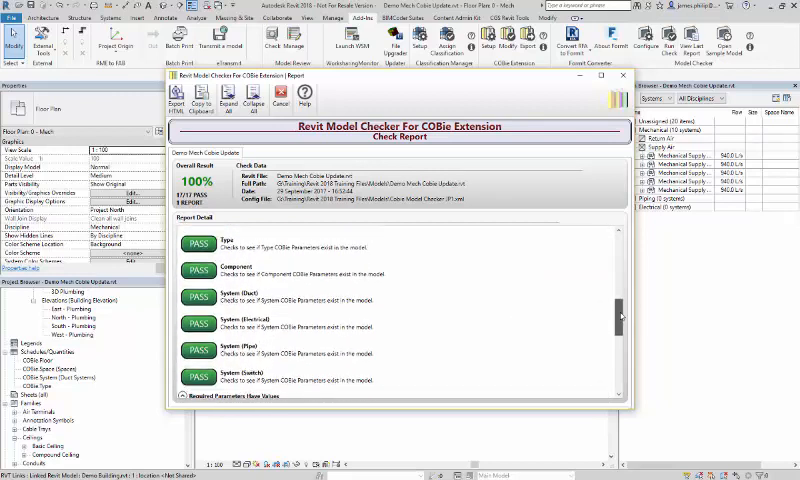
scroll(down, 3)
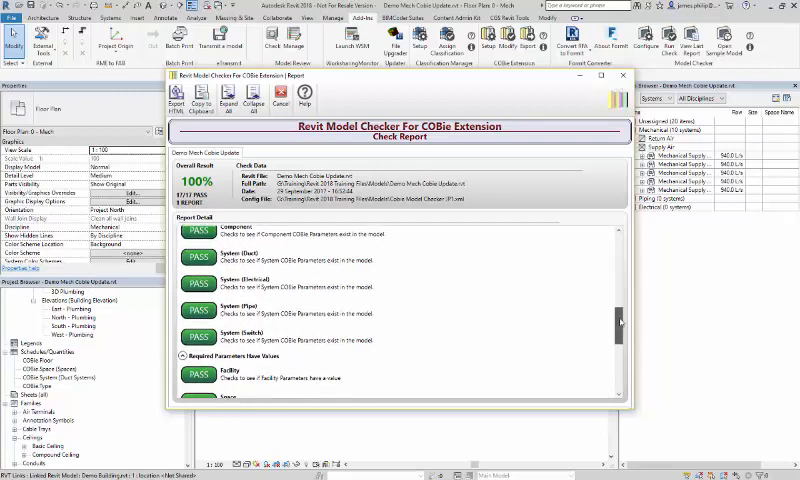
scroll(down, 3)
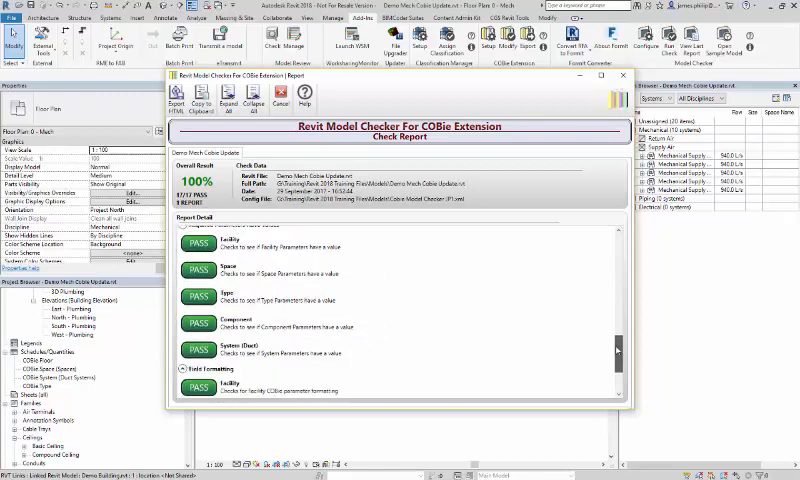
scroll(down, 3)
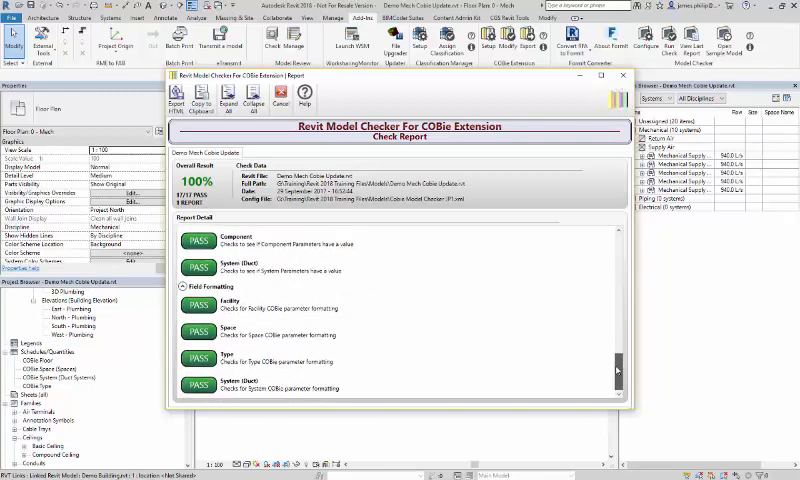
mouse_move(556, 244)
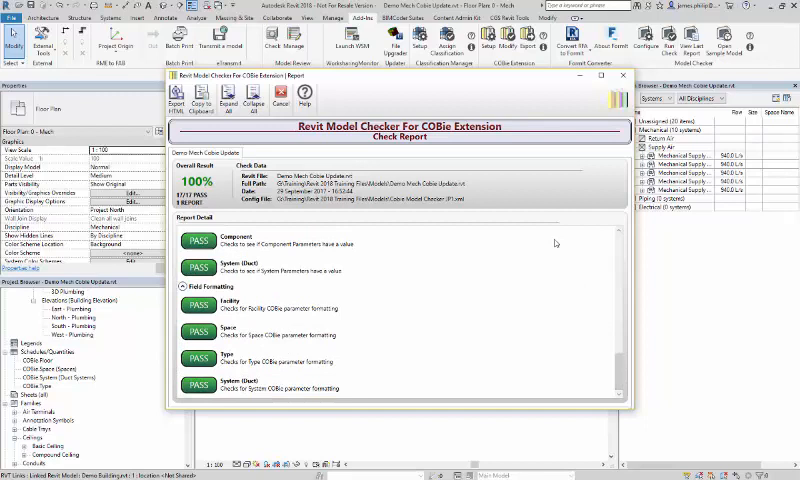
mouse_move(560, 264)
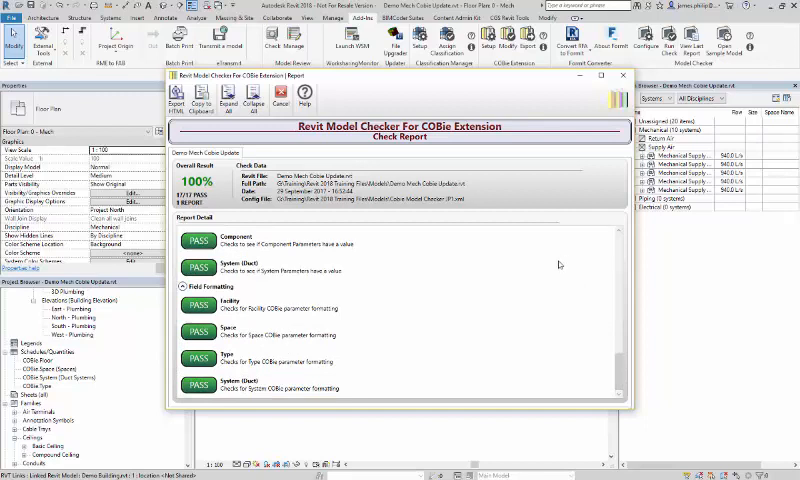
mouse_move(560, 276)
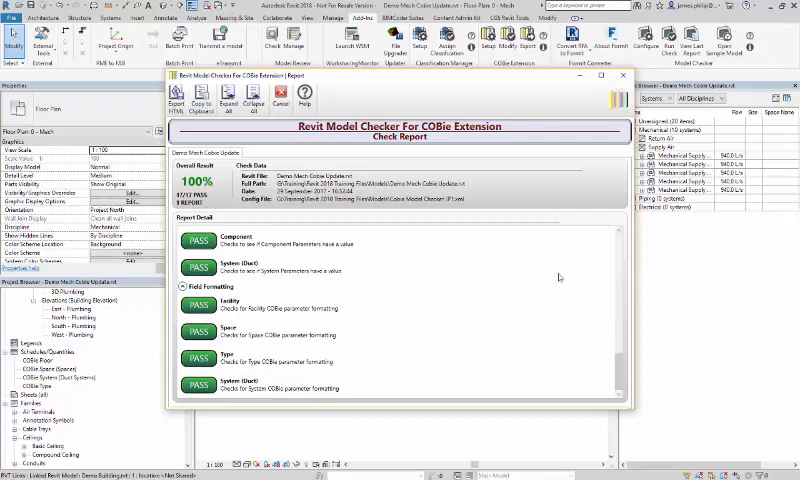